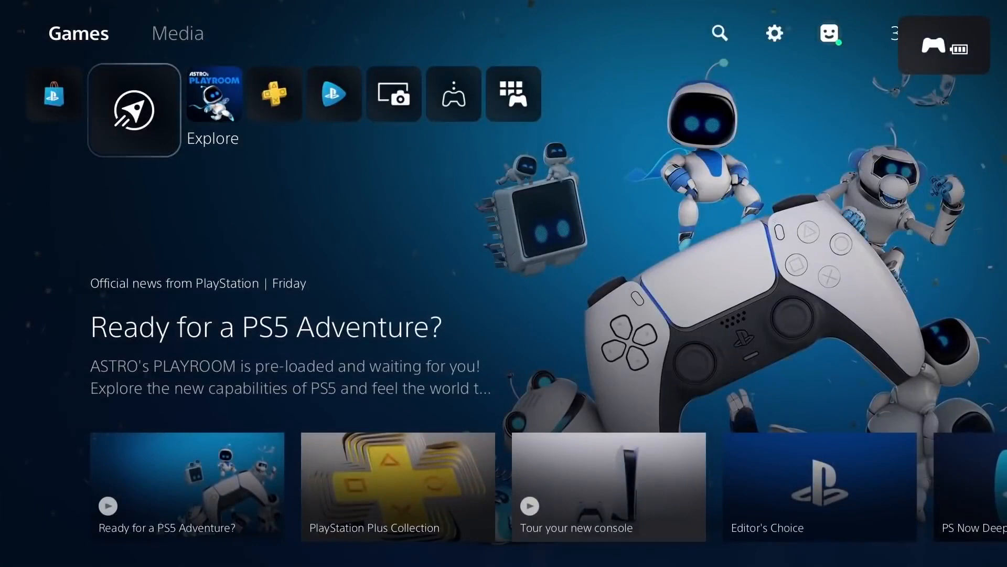
pyautogui.moveTo(774, 33)
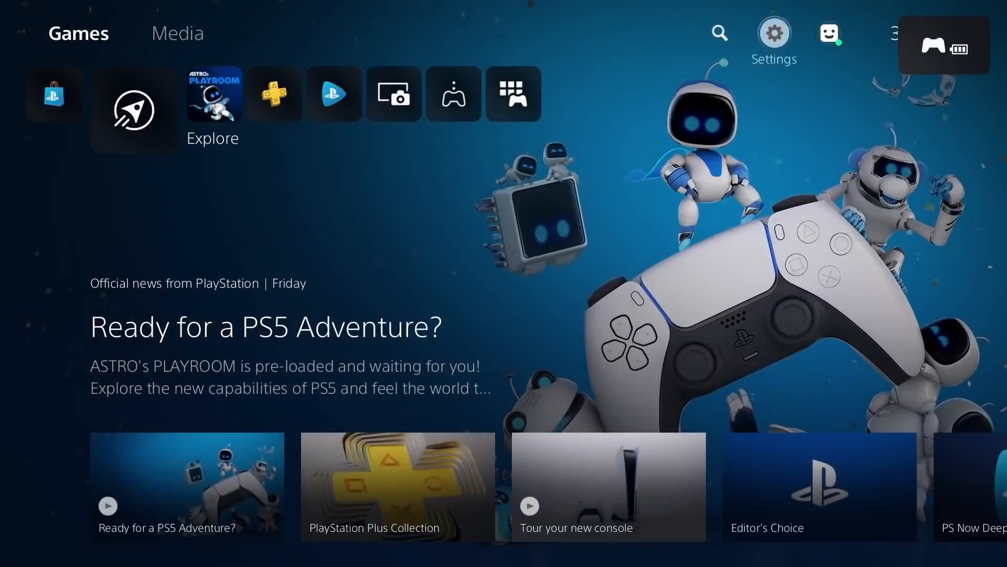
# Step: Open Settings from the gear icon at the top right of the home screen
pyautogui.click(773, 32)
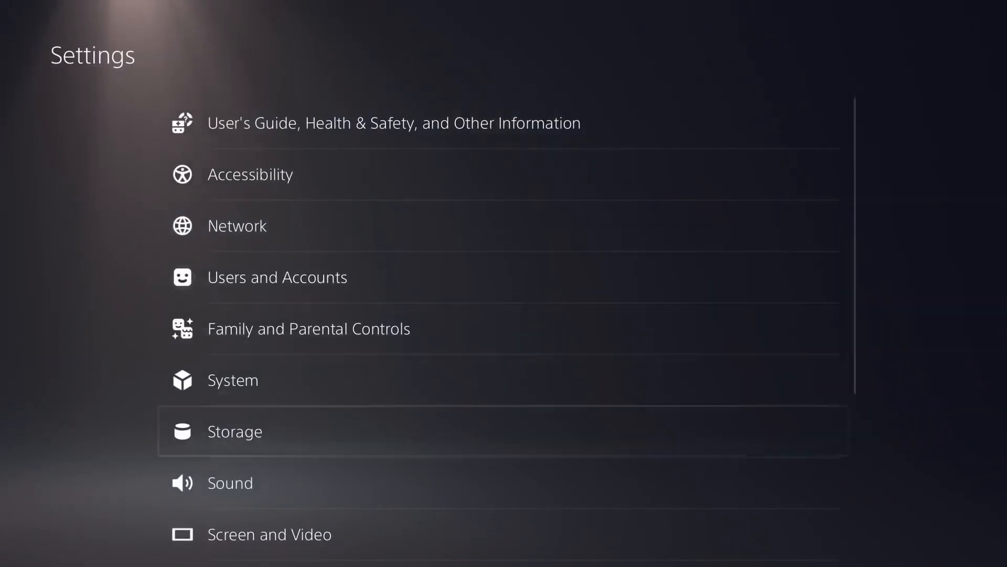
# Step: Review Sound > Audio Output options down to Enable 3D Audio and Adjust 3D Audio Profile
pyautogui.click(230, 483)
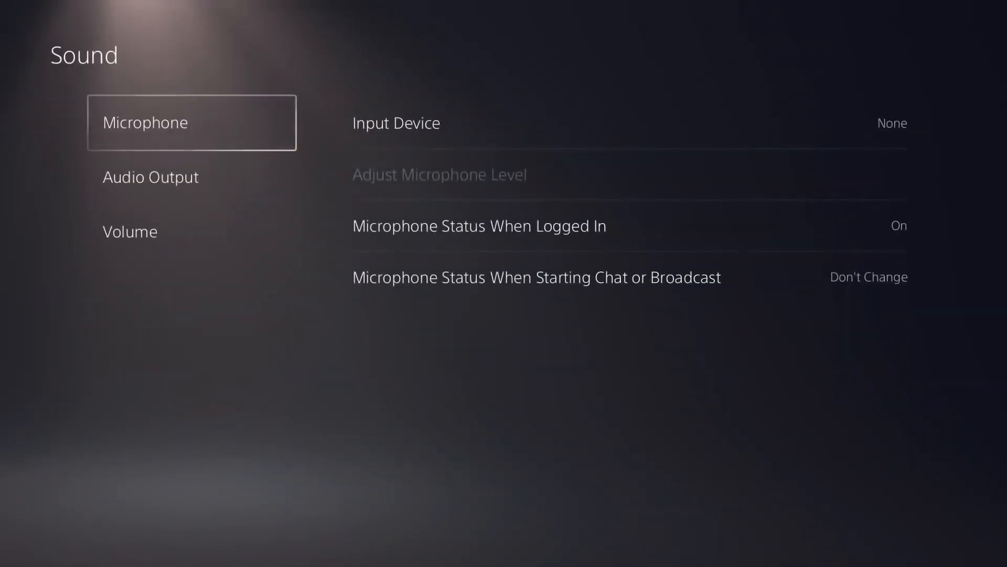
pyautogui.click(151, 178)
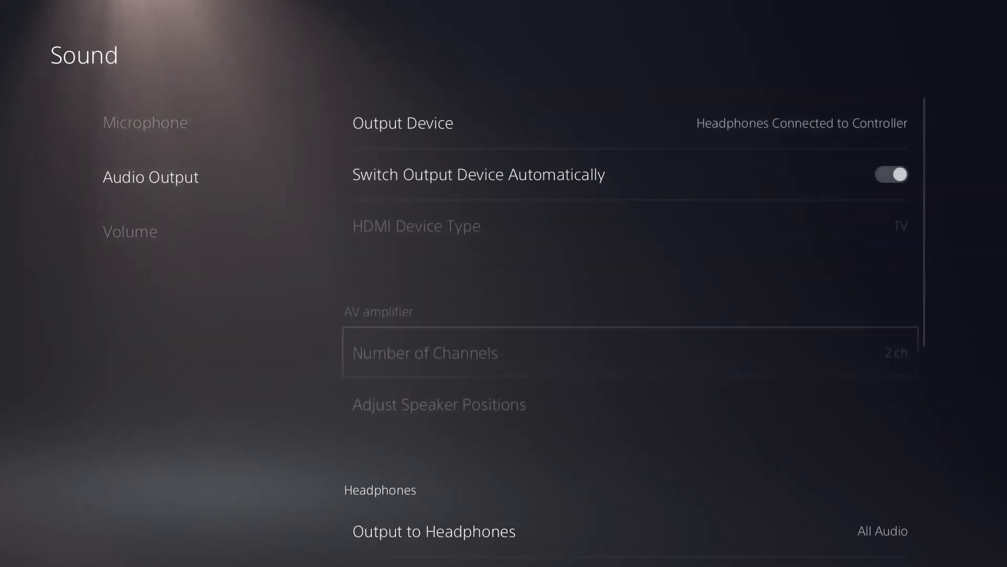
pyautogui.scroll(-3)
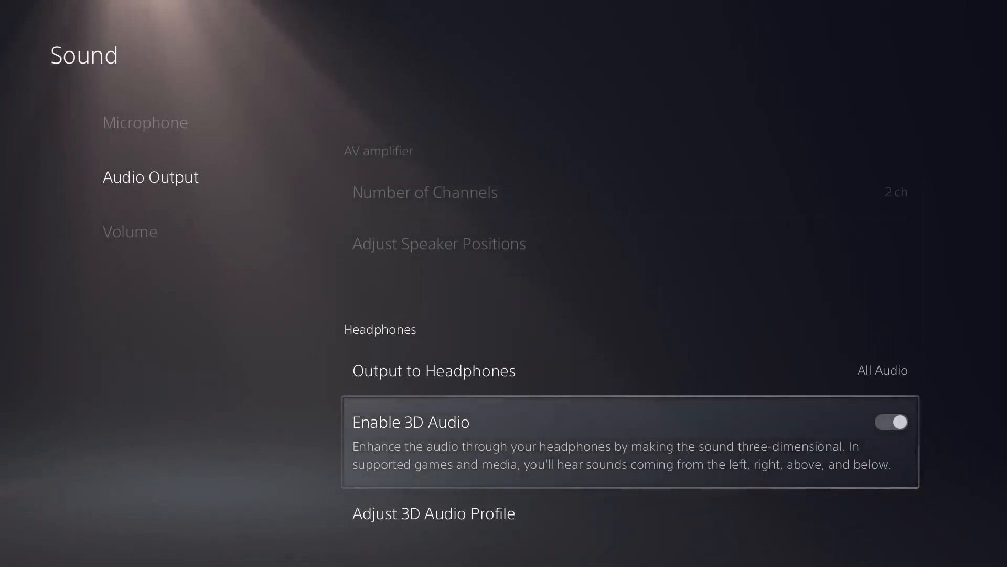
pyautogui.scroll(-3)
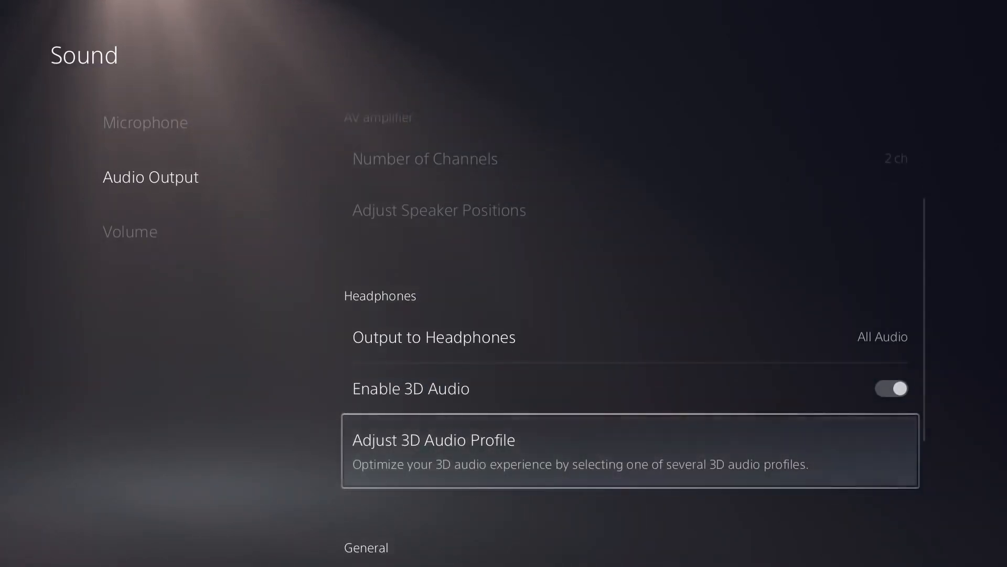
pyautogui.click(434, 439)
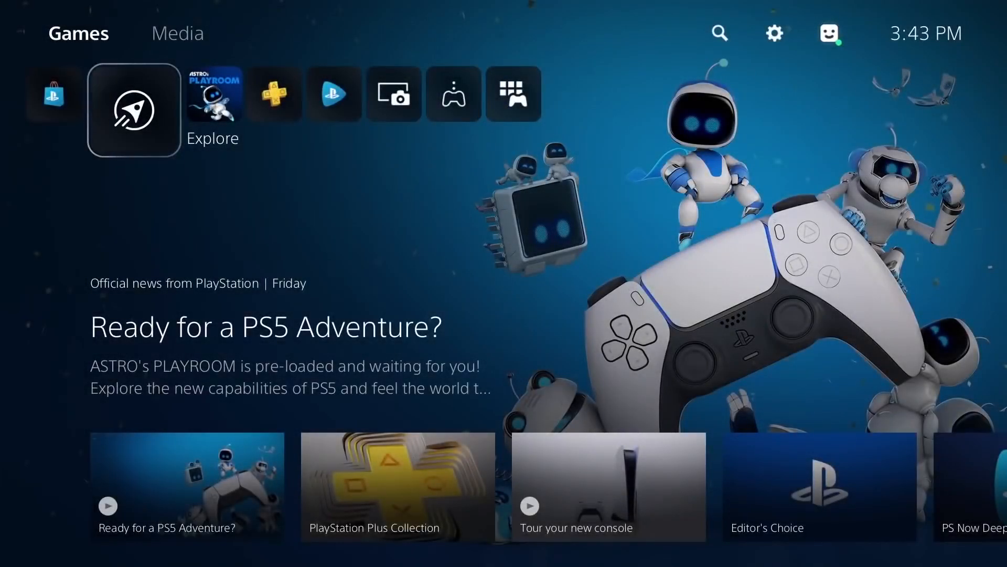
pyautogui.moveTo(774, 33)
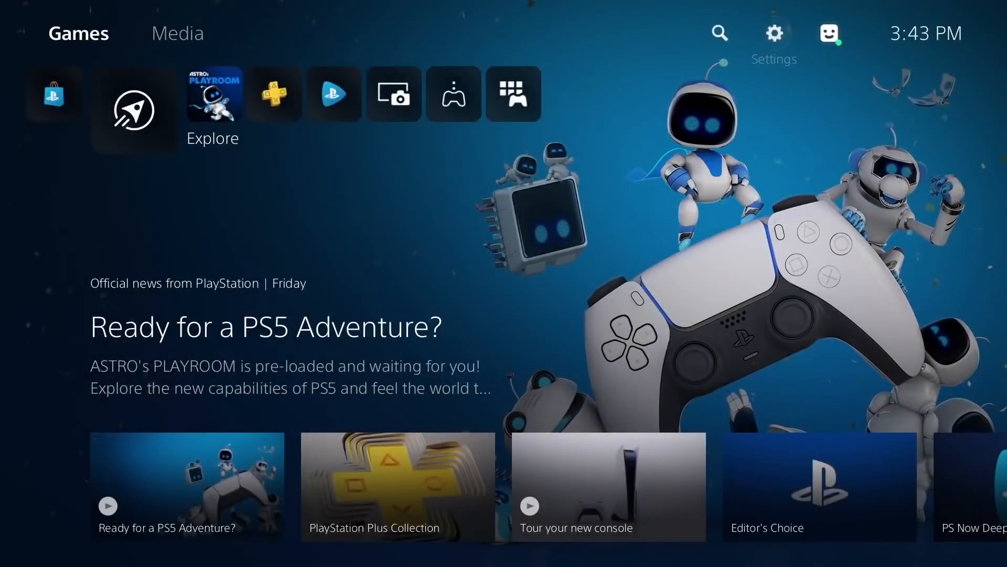
# Step: Keep controller vibration Strong, set trigger effect intensity to Weak, and show Rest Mode power options
pyautogui.click(775, 34)
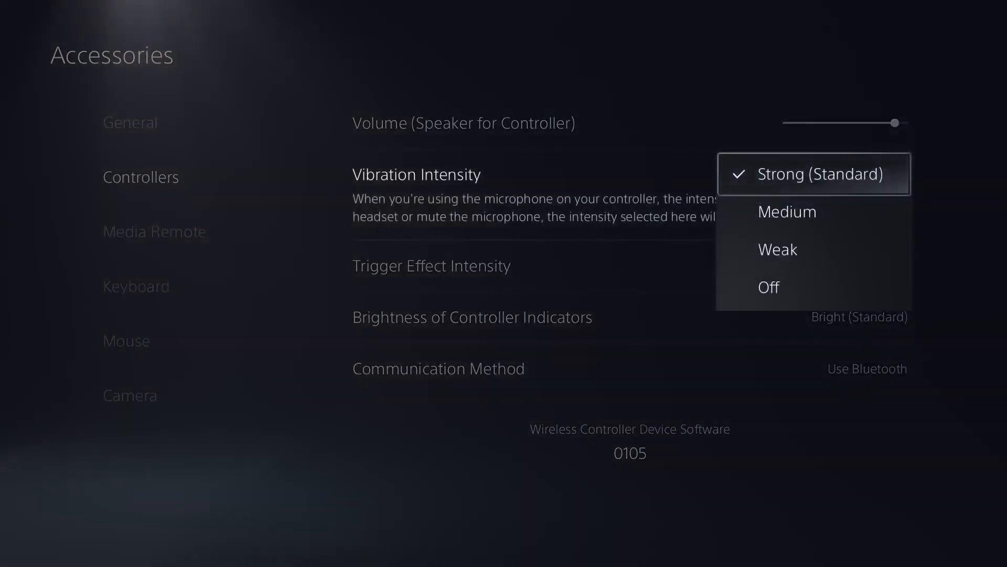
pyautogui.click(813, 174)
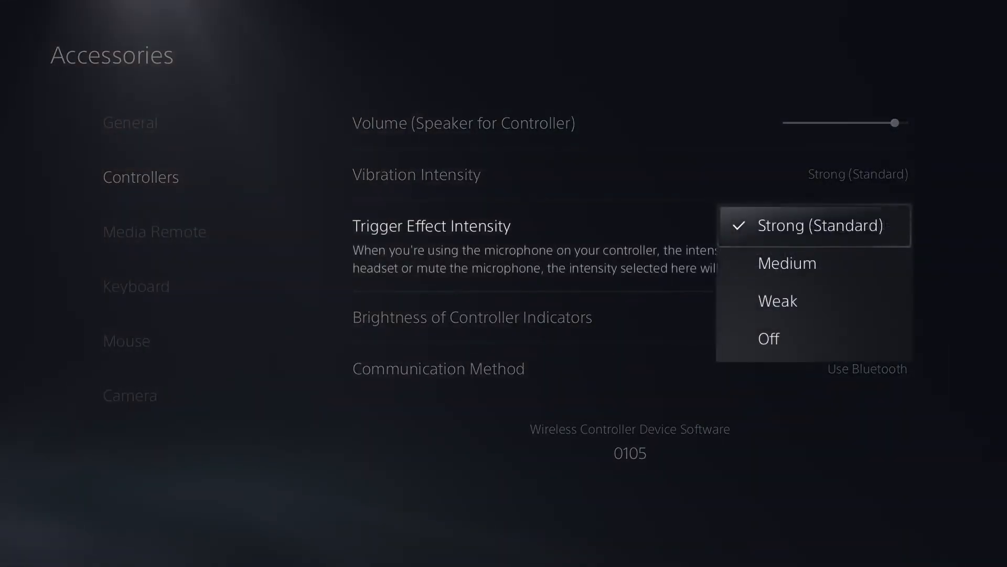
pyautogui.click(778, 300)
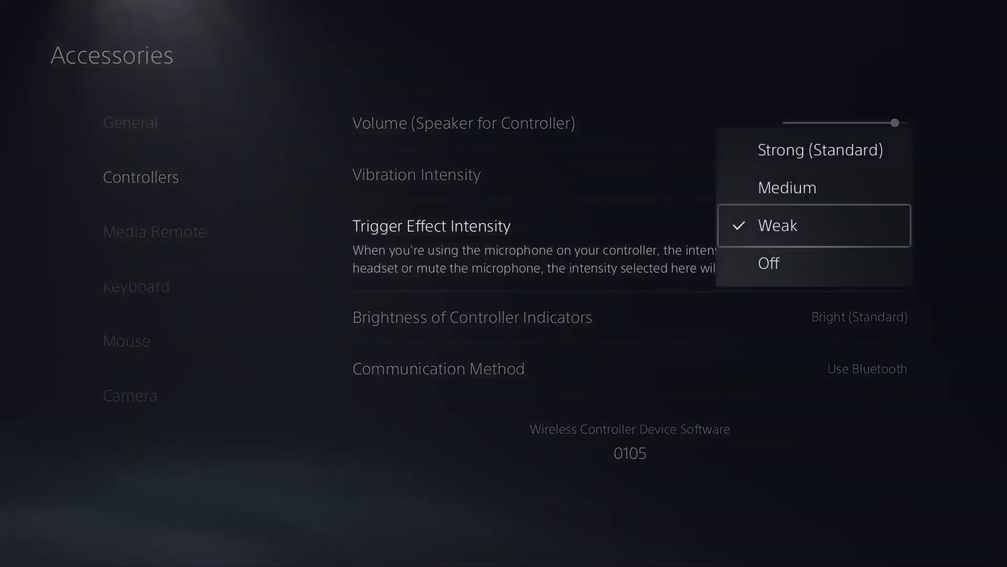
pyautogui.click(819, 149)
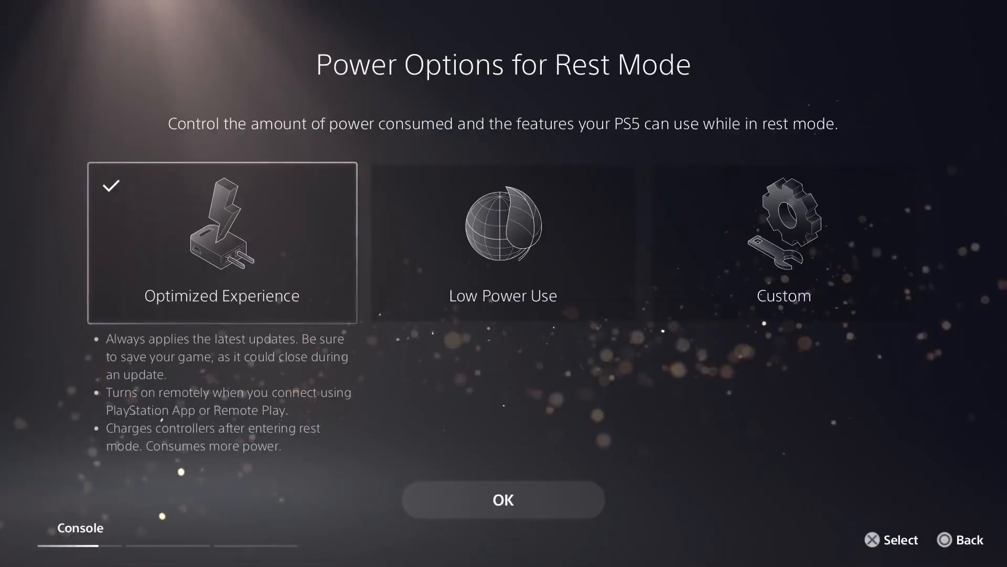
# Step: Compare Optimized Experience with Low Power Use for Rest Mode, then exit to home
pyautogui.click(783, 242)
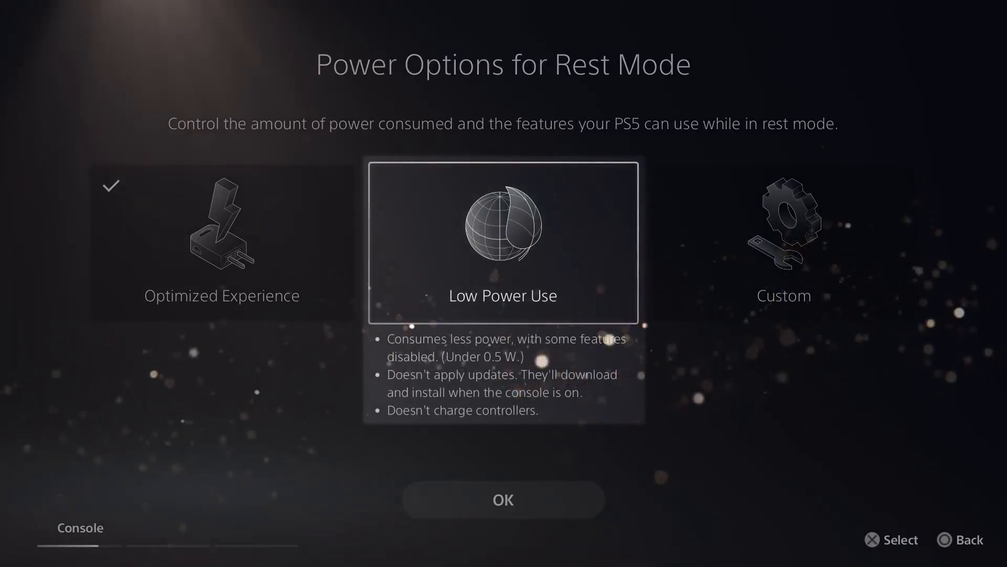
pyautogui.click(503, 499)
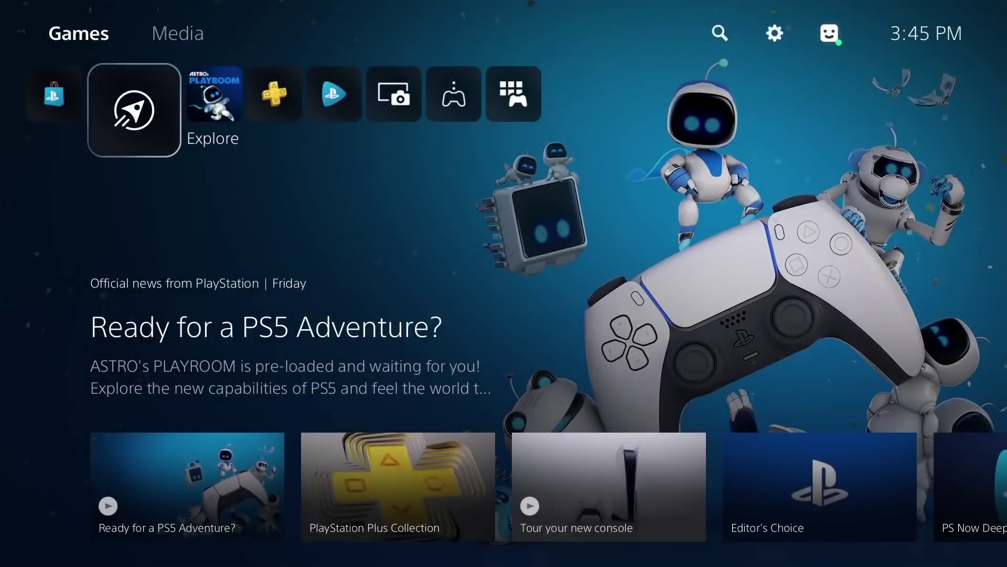
# Step: Browse System Software and Power Saving under System settings, then back out to Settings
pyautogui.click(773, 33)
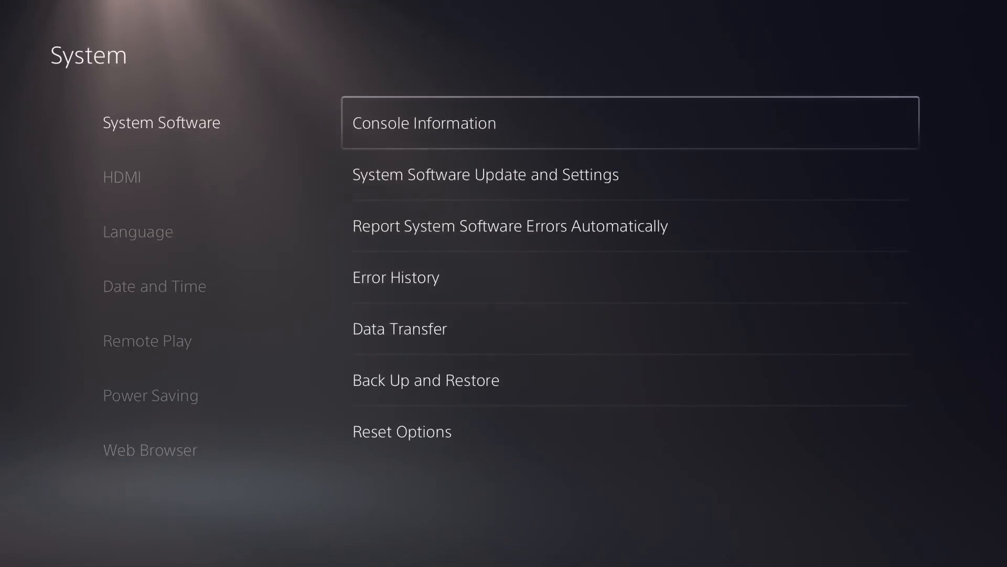
pyautogui.click(484, 174)
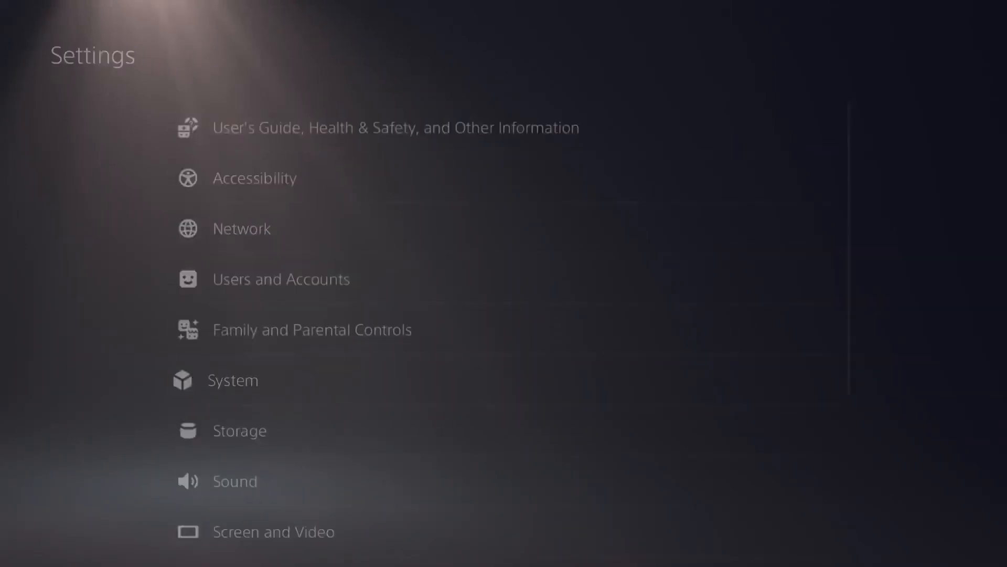
pyautogui.click(232, 380)
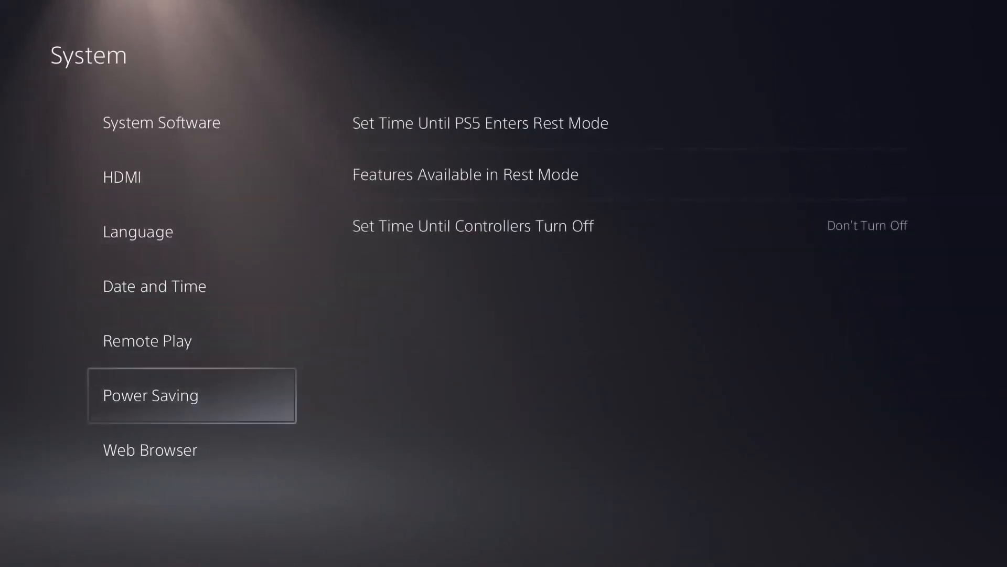
pyautogui.click(479, 174)
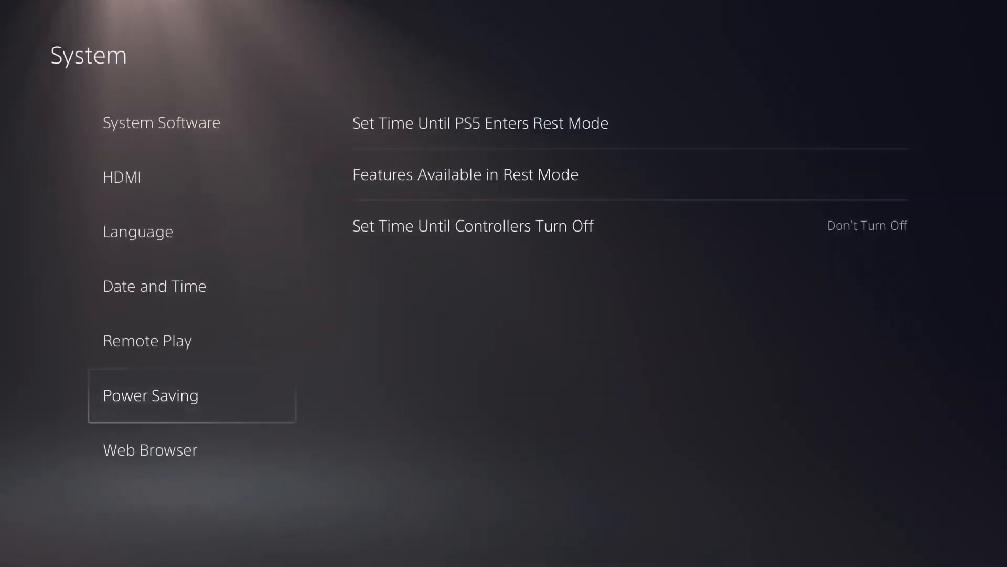
pyautogui.click(147, 341)
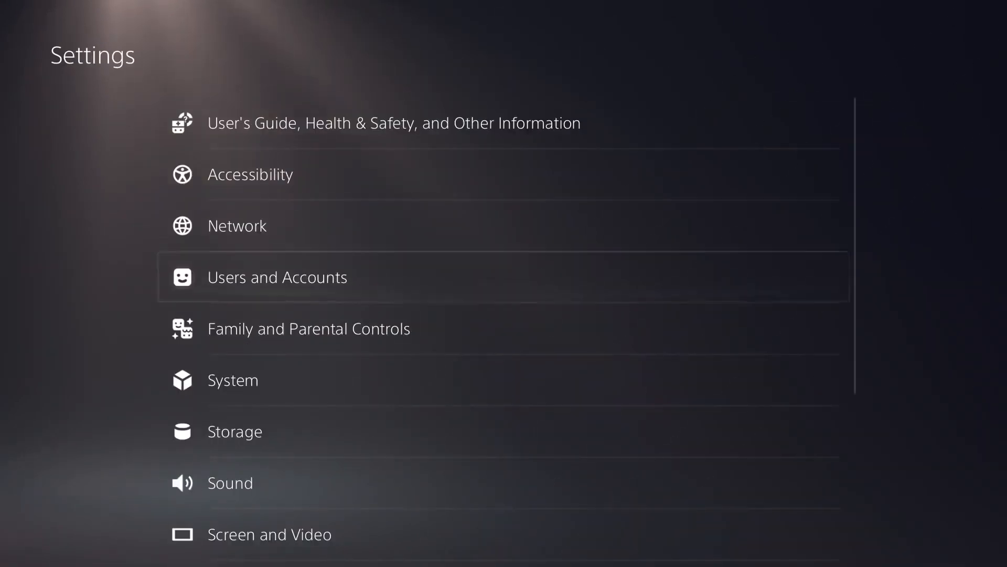
# Step: Open Saved Data and Game/App Settings to view Automatic Updates with Auto-Download and Auto-Install on
pyautogui.scroll(-3)
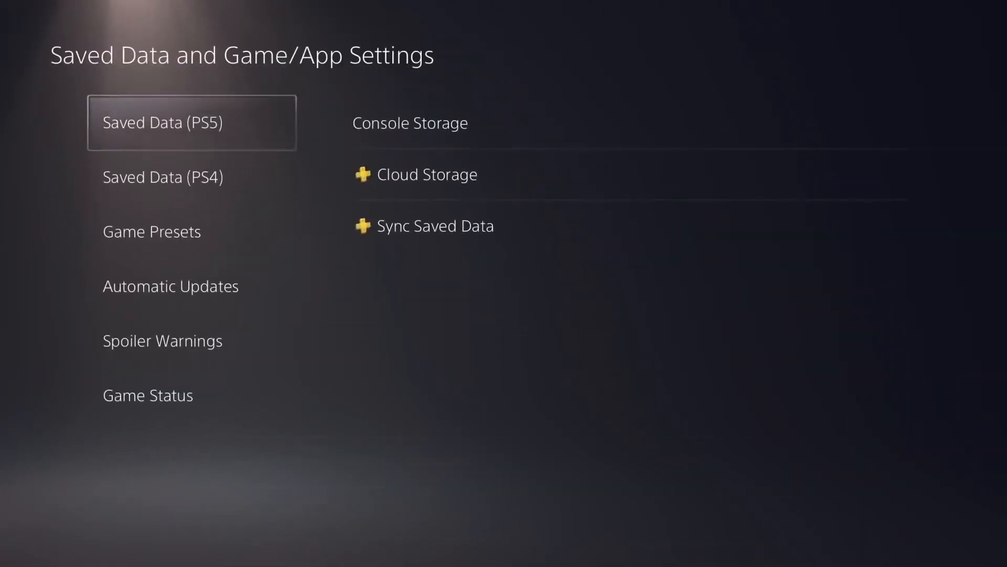
pyautogui.click(169, 286)
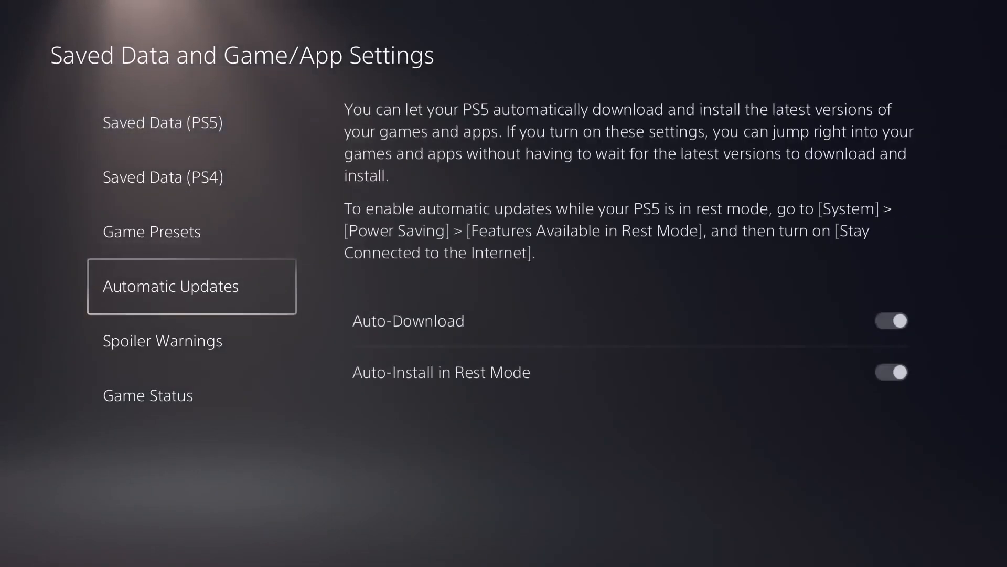